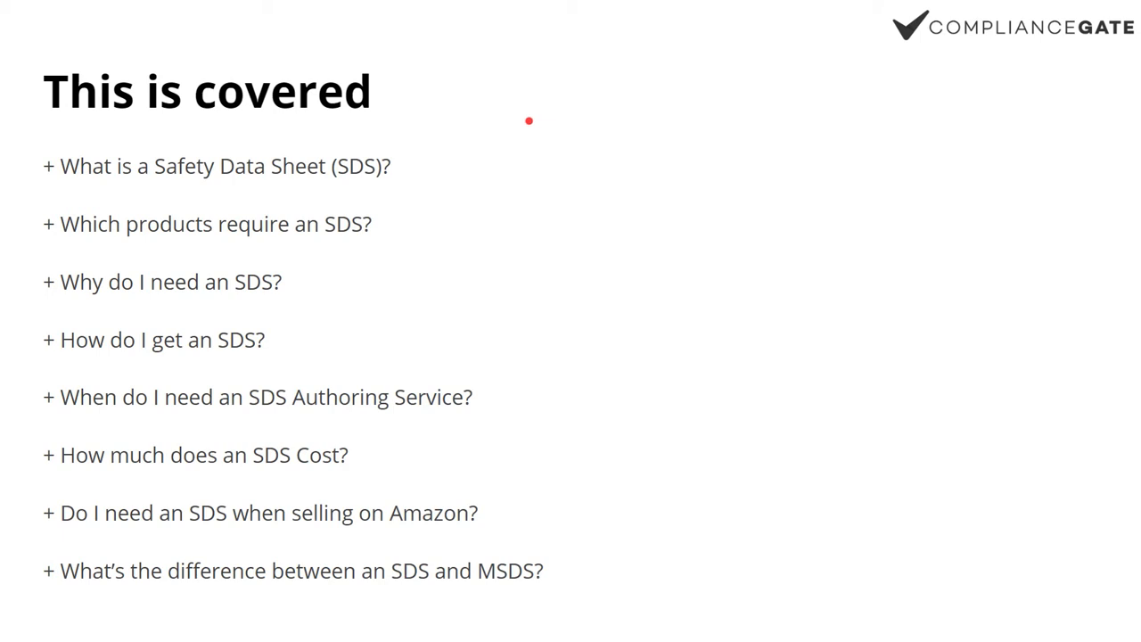
pyautogui.moveTo(341, 308)
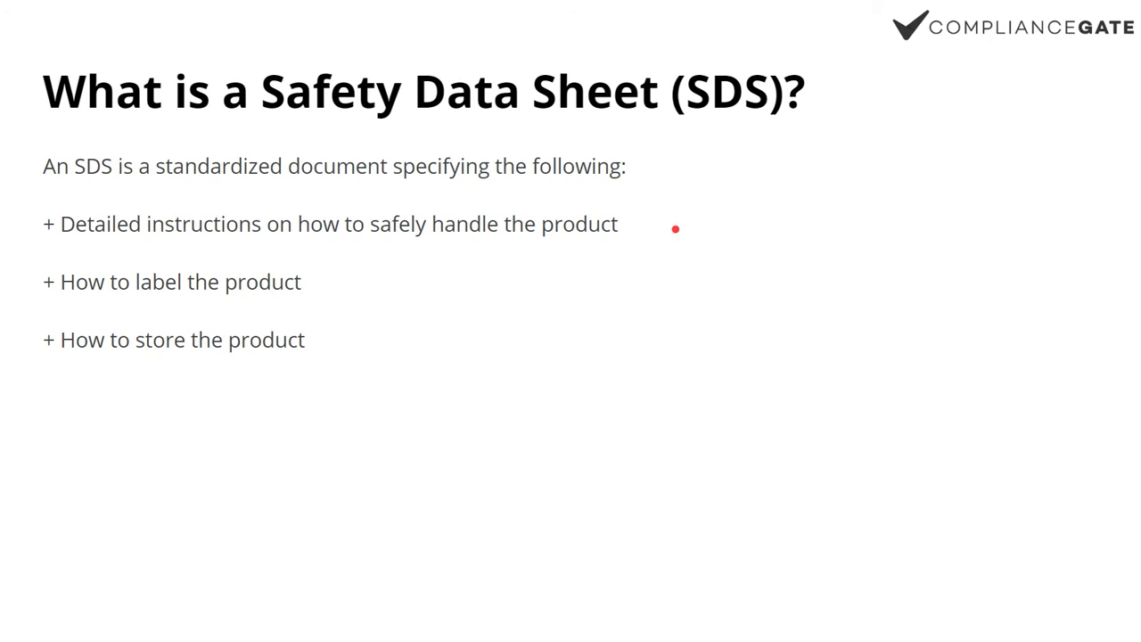
pyautogui.moveTo(339, 297)
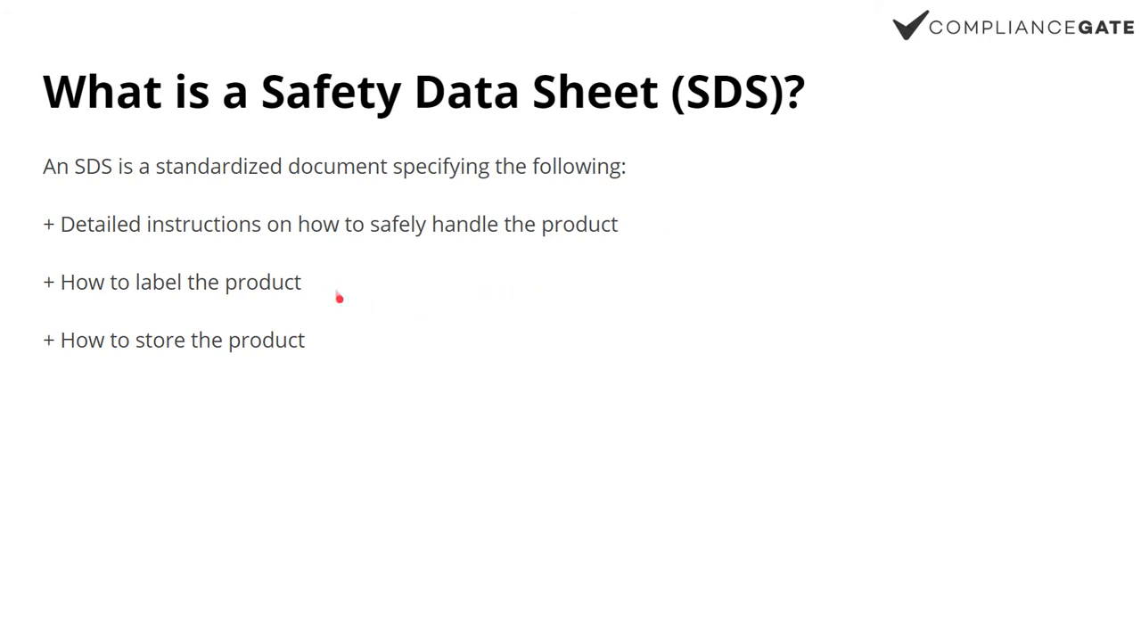
pyautogui.moveTo(342, 331)
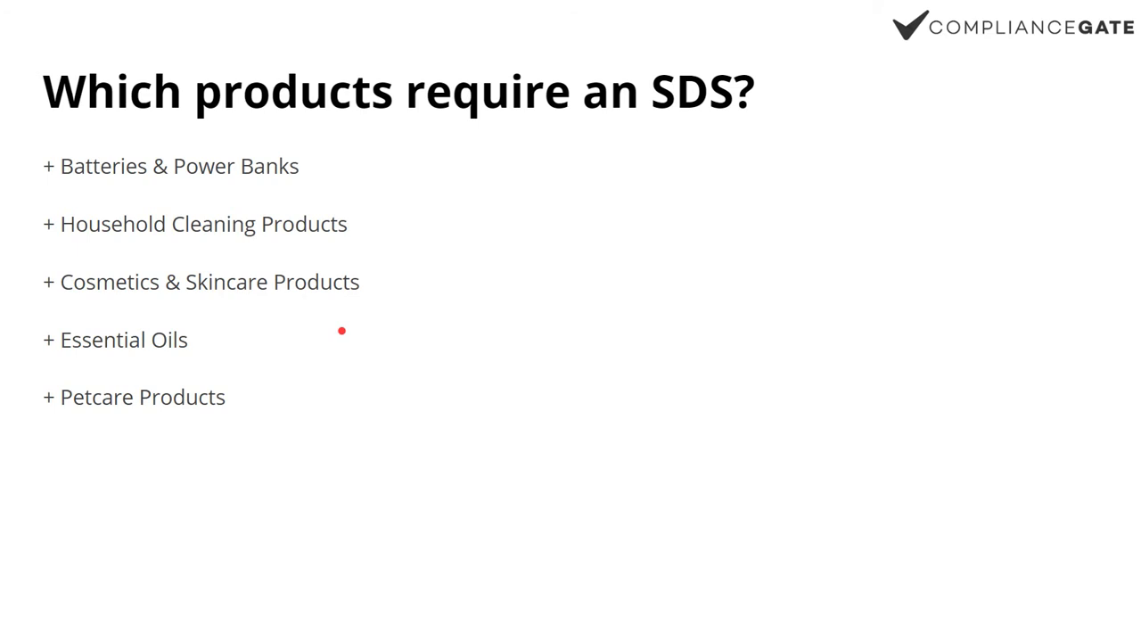
pyautogui.moveTo(337, 186)
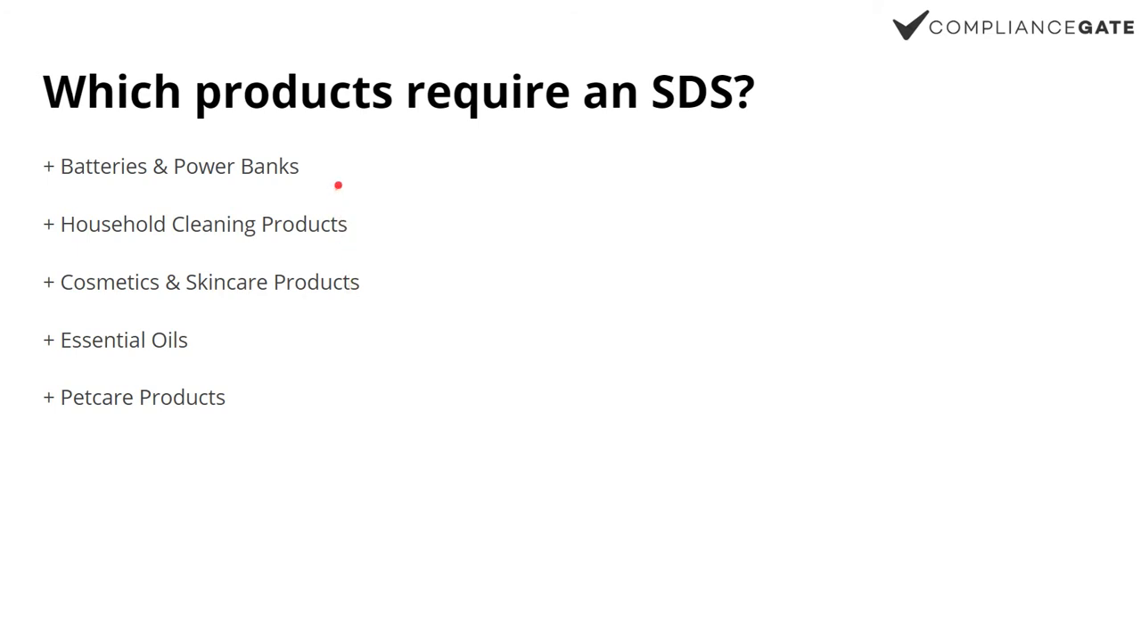
pyautogui.moveTo(339, 168)
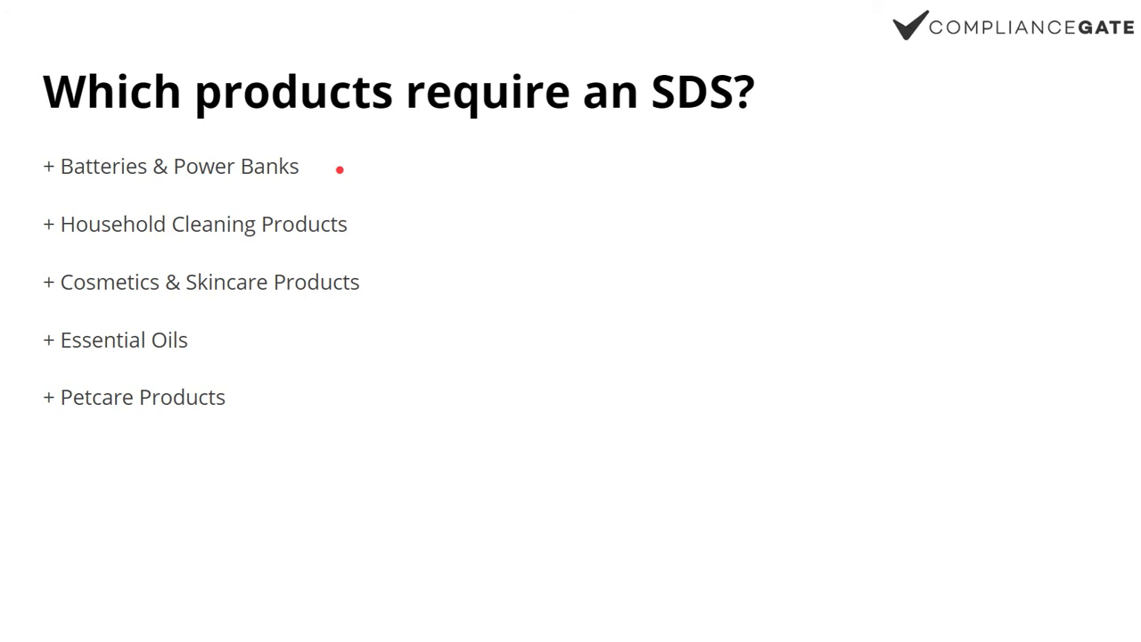
pyautogui.moveTo(375, 231)
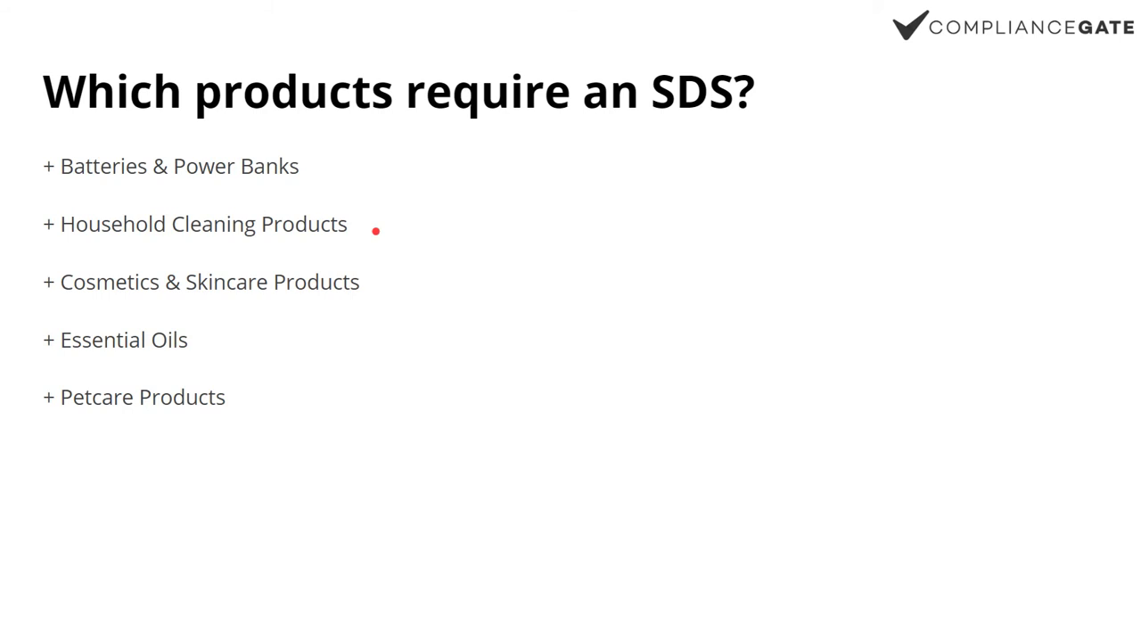
pyautogui.moveTo(421, 300)
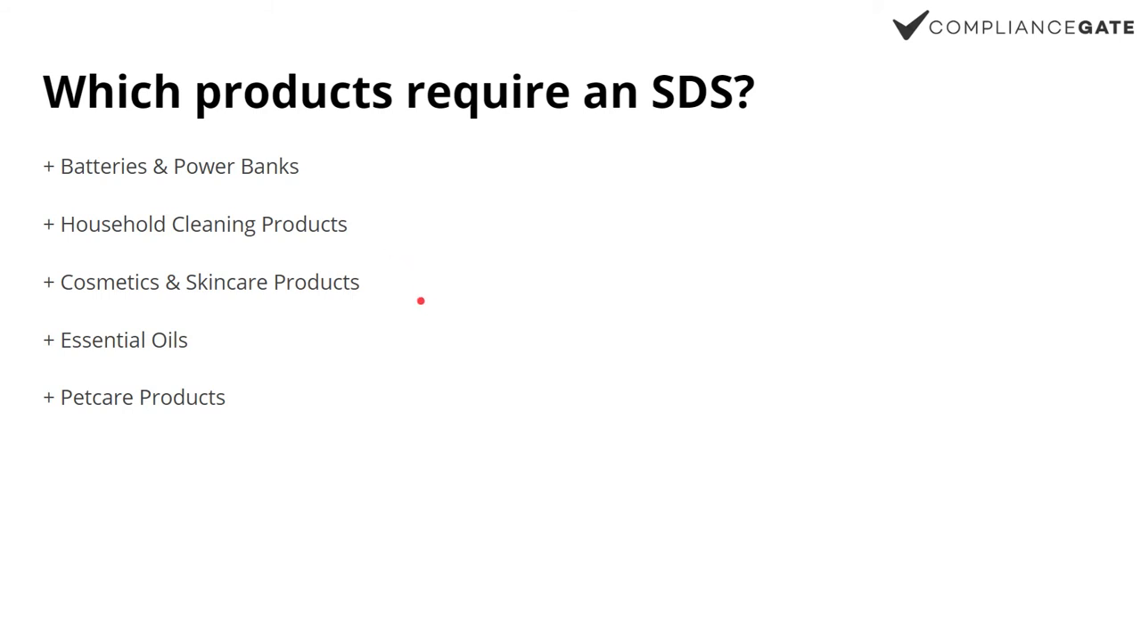
pyautogui.moveTo(282, 362)
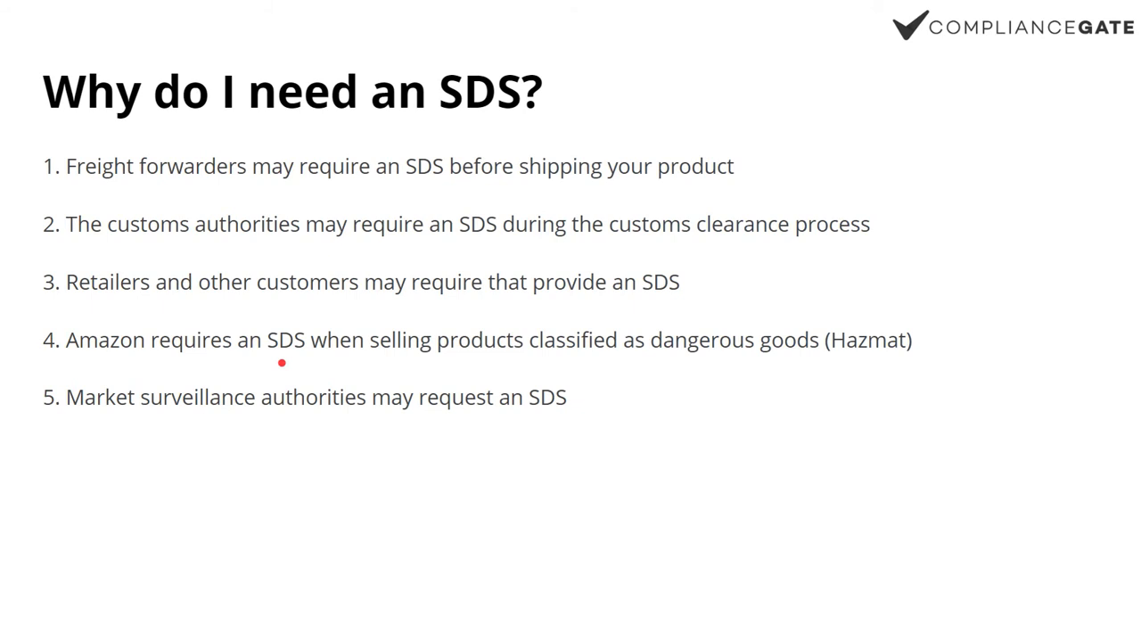
pyautogui.moveTo(816, 161)
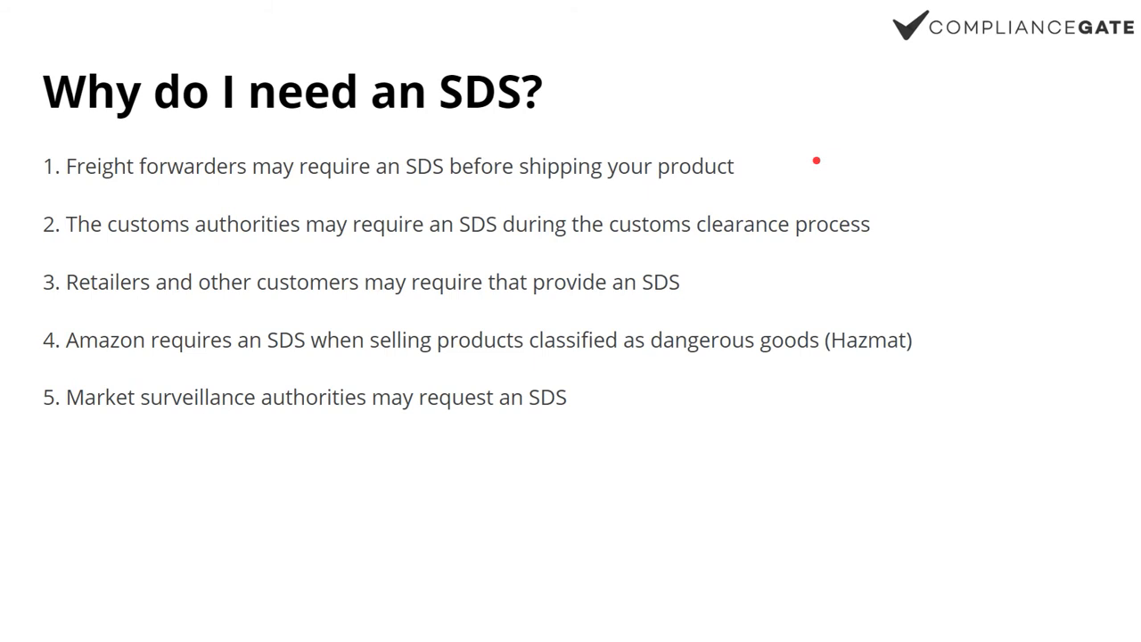
pyautogui.moveTo(892, 220)
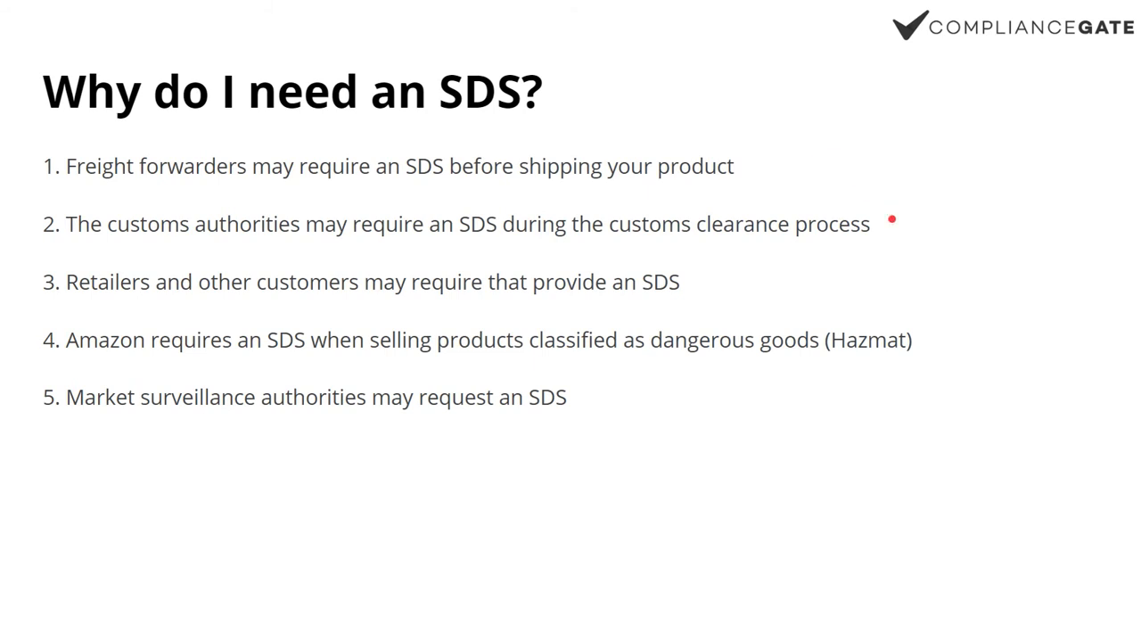
pyautogui.moveTo(691, 282)
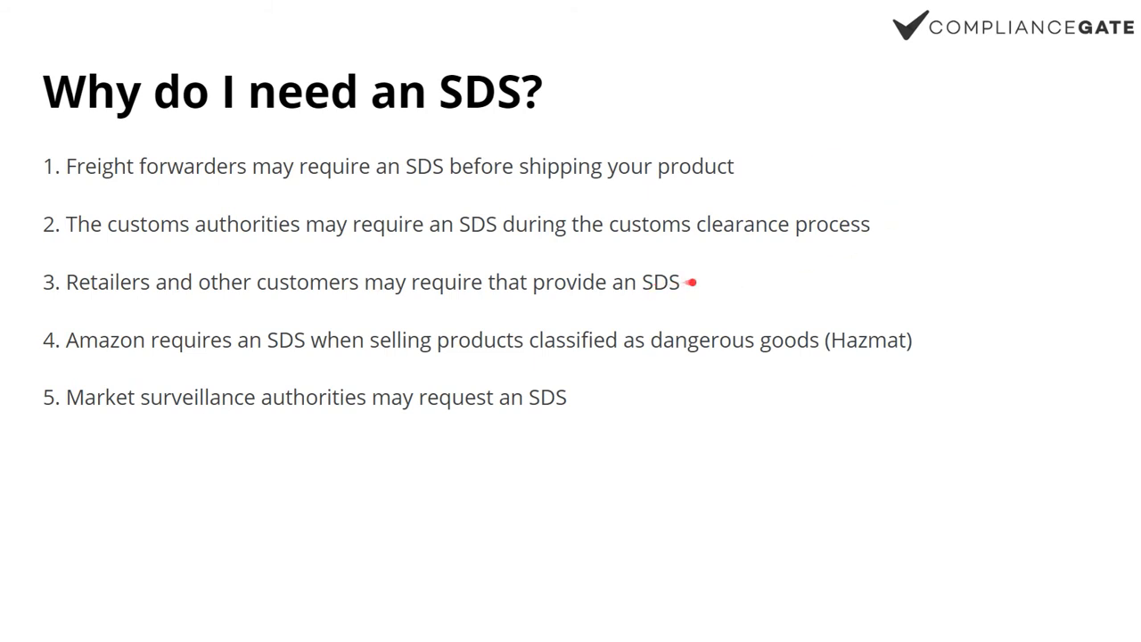
pyautogui.moveTo(890, 331)
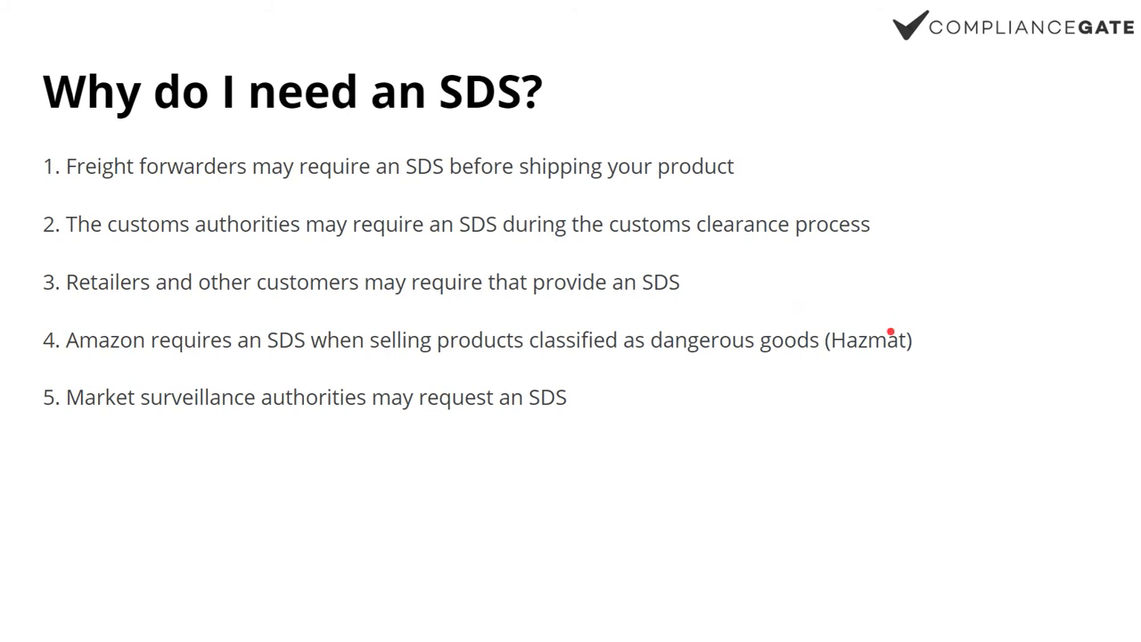
pyautogui.moveTo(719, 383)
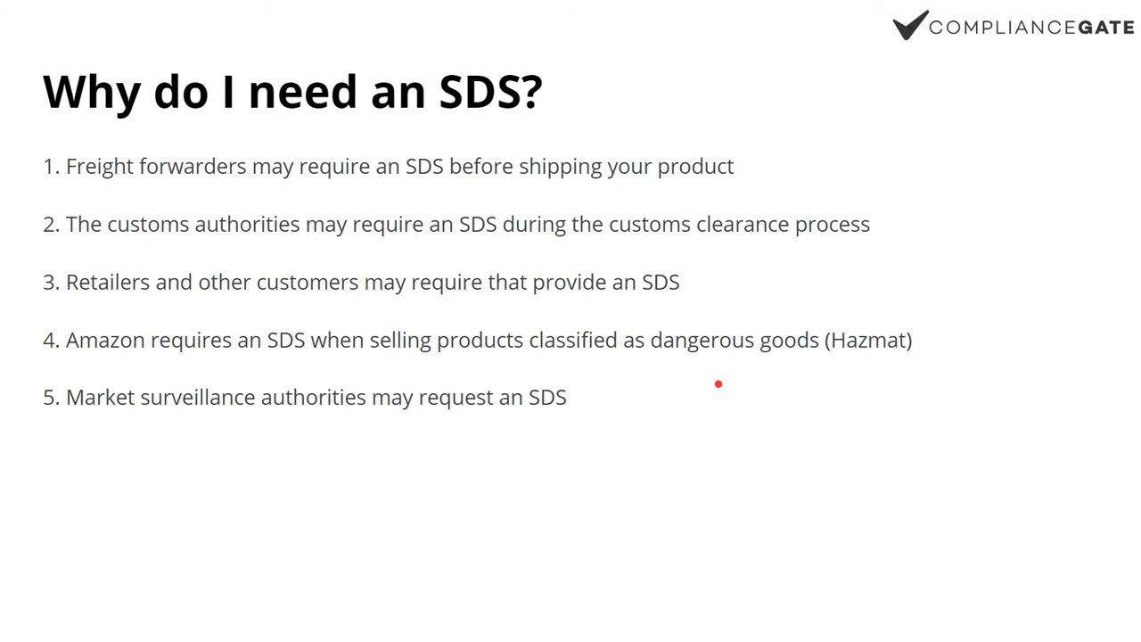
pyautogui.moveTo(635, 404)
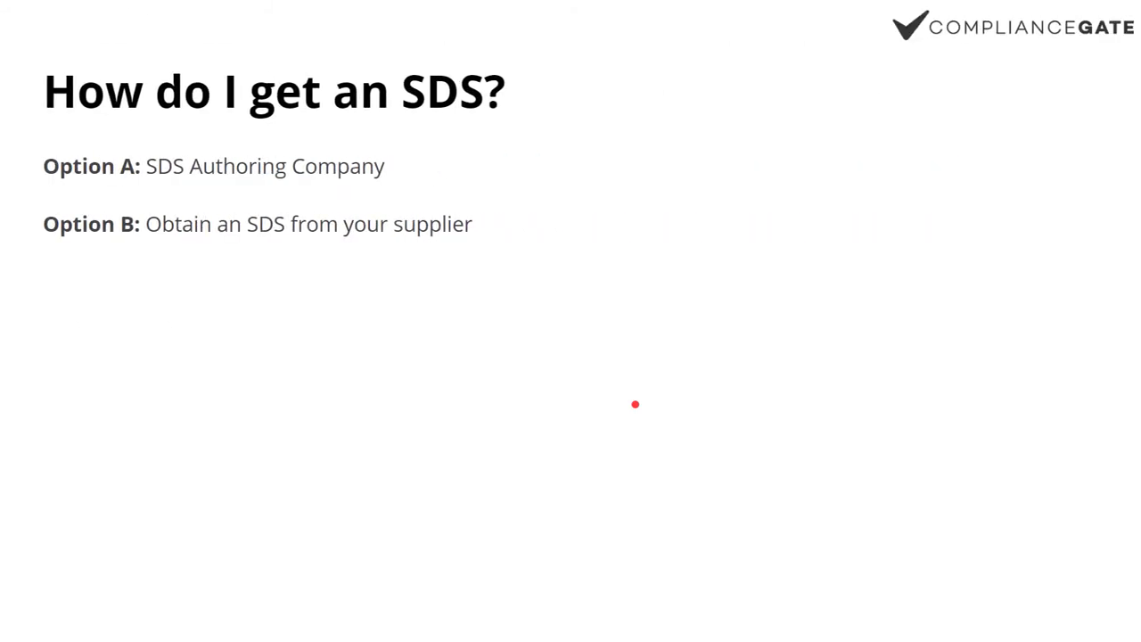
pyautogui.moveTo(490, 197)
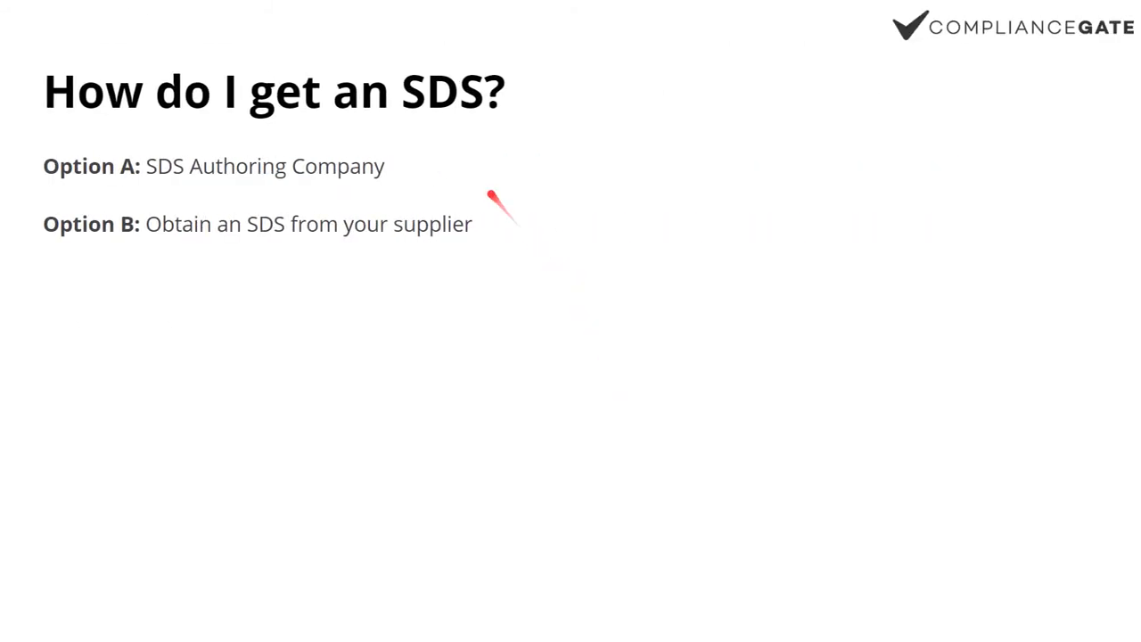
pyautogui.moveTo(409, 166)
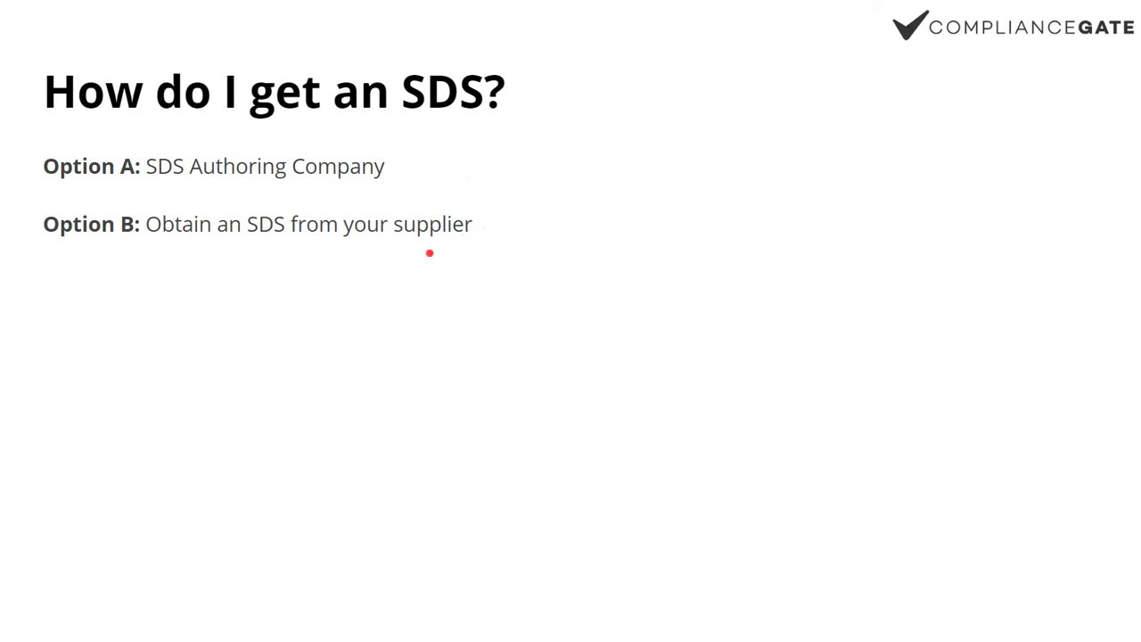
pyautogui.moveTo(498, 224)
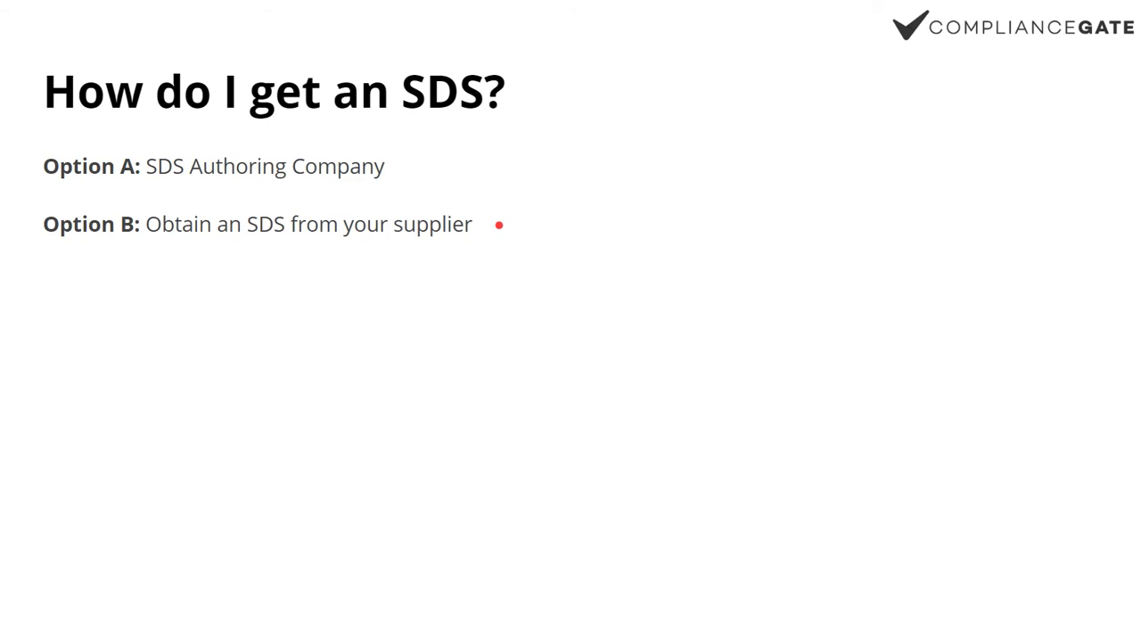